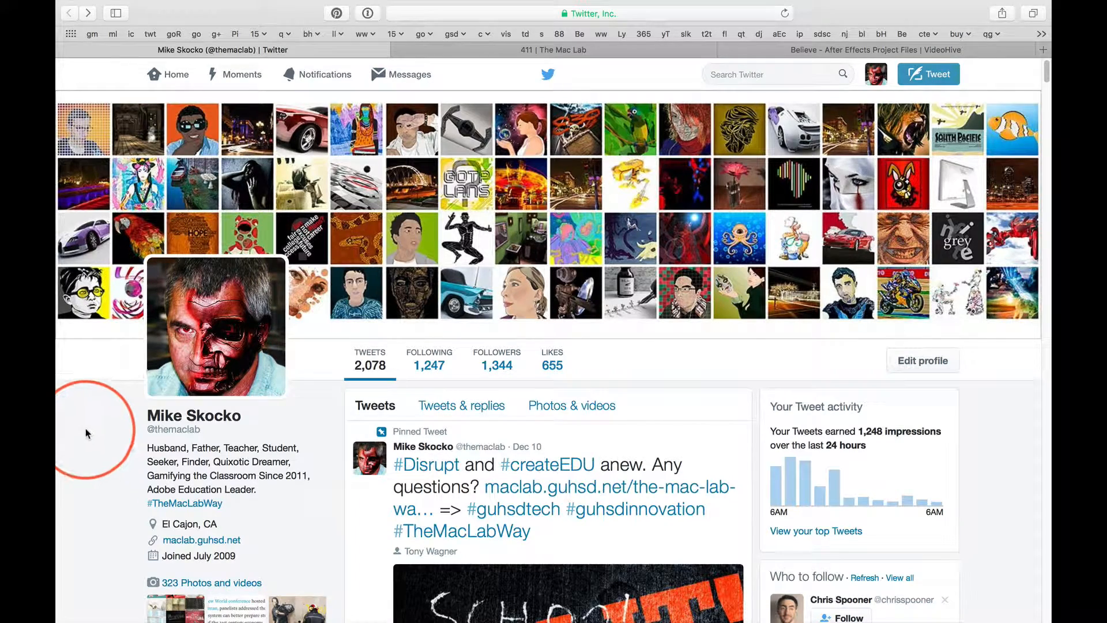
pyautogui.moveTo(206, 429)
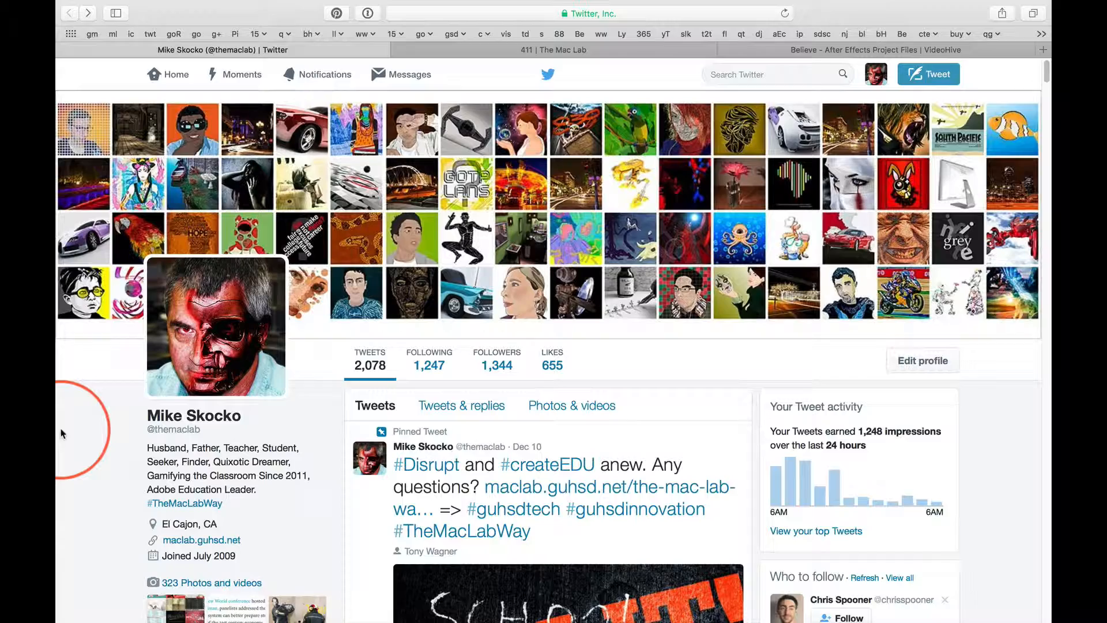
# Scroll the profile timeline to the #CreateEDU designcuts.com tweet with its resource image grid.
pyautogui.scroll(-3)
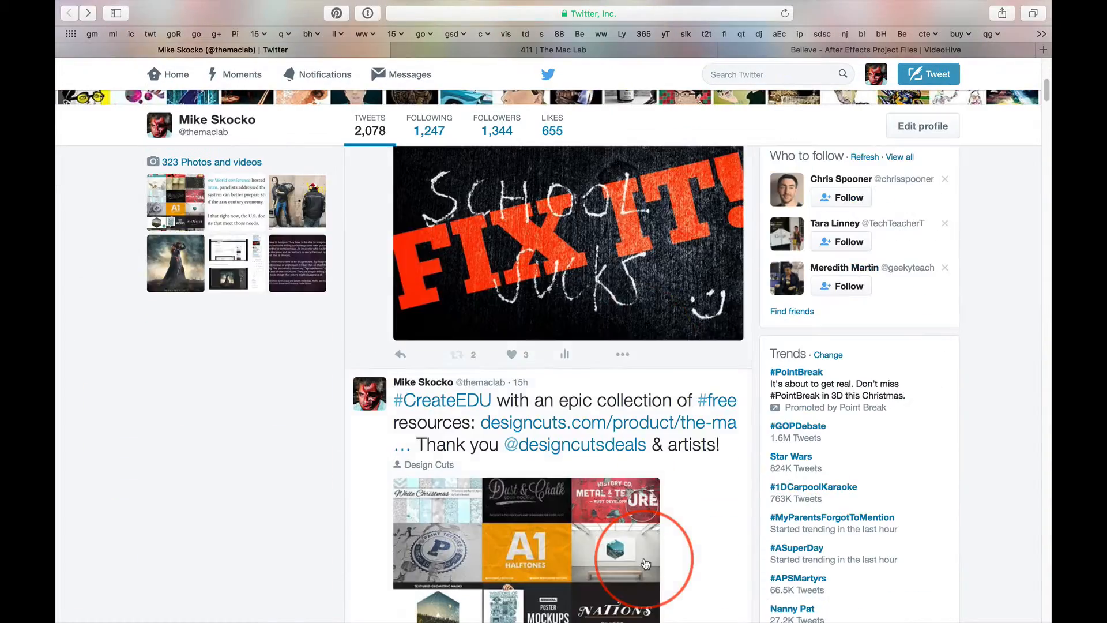
pyautogui.scroll(-3)
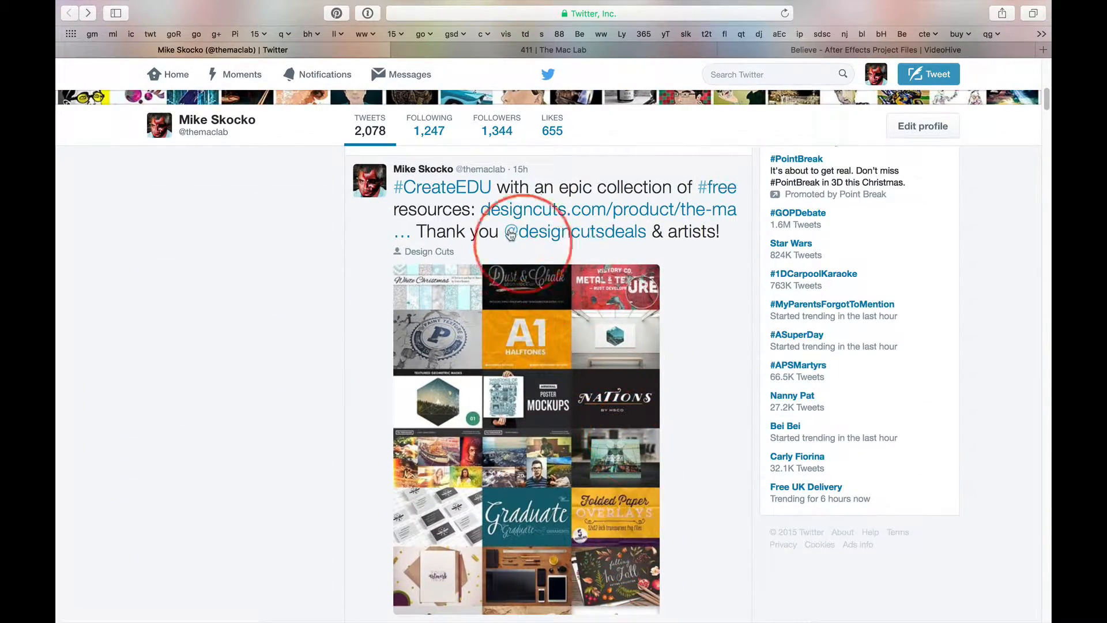
pyautogui.moveTo(630, 217)
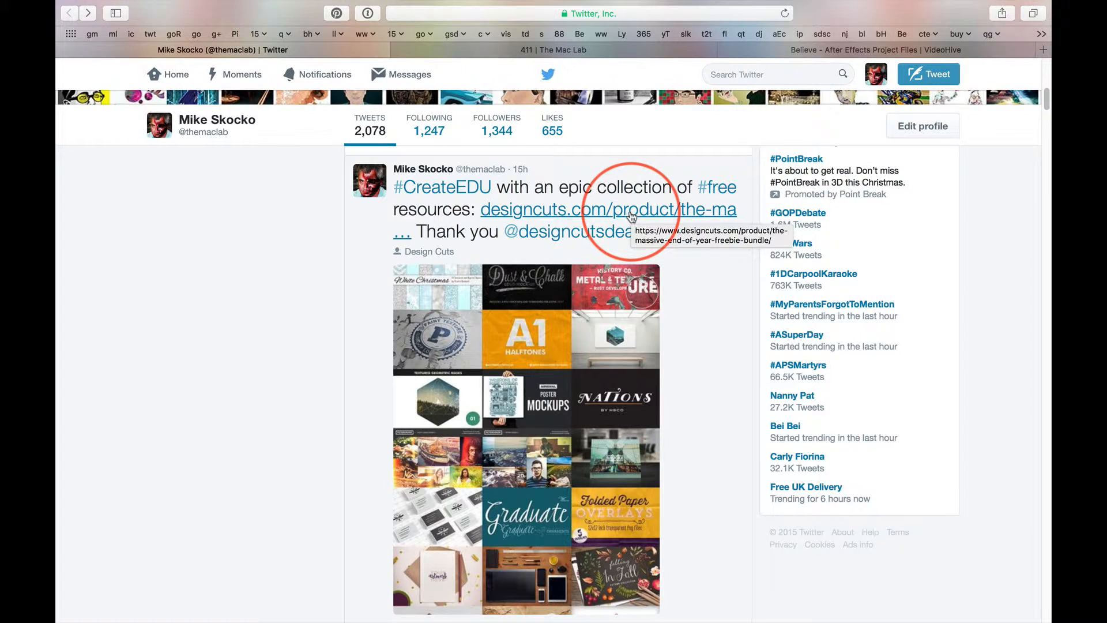
pyautogui.moveTo(320, 429)
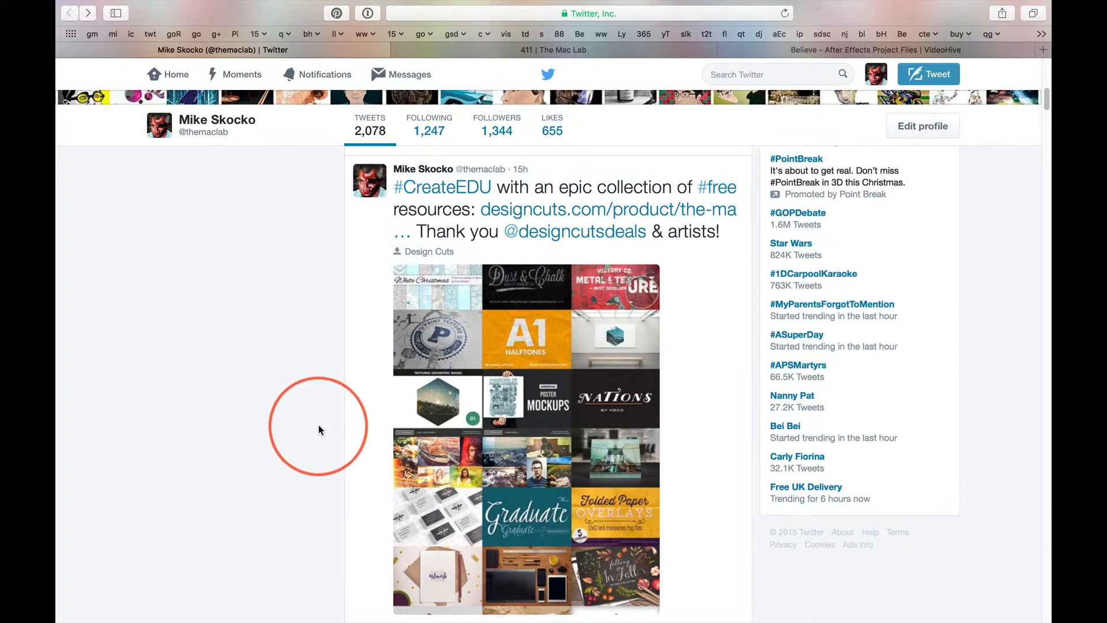
pyautogui.moveTo(302, 416)
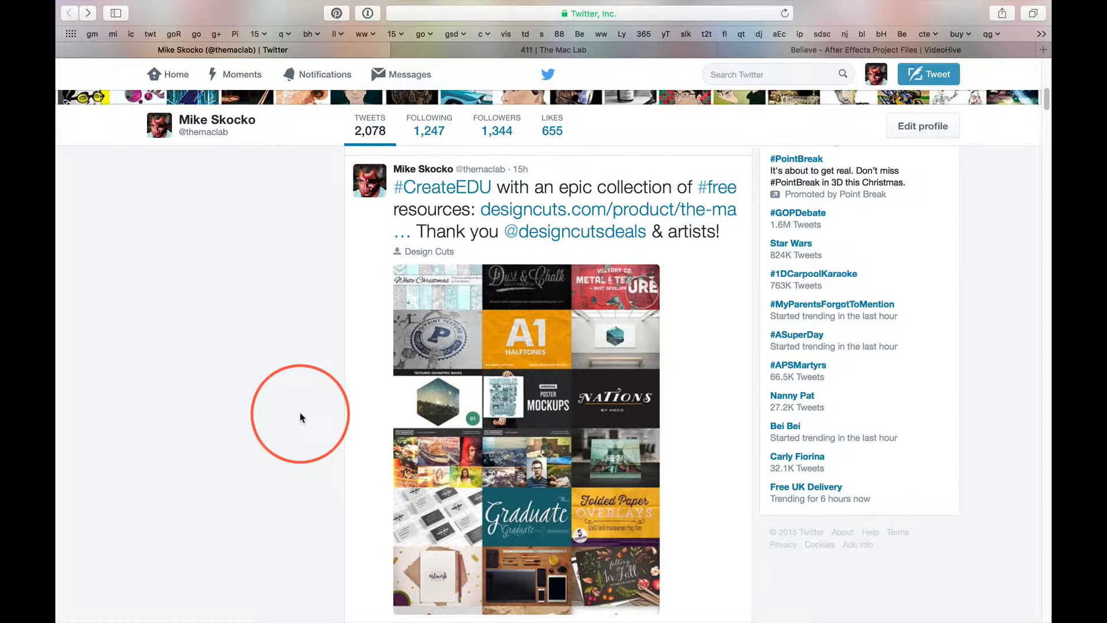
pyautogui.moveTo(401, 363)
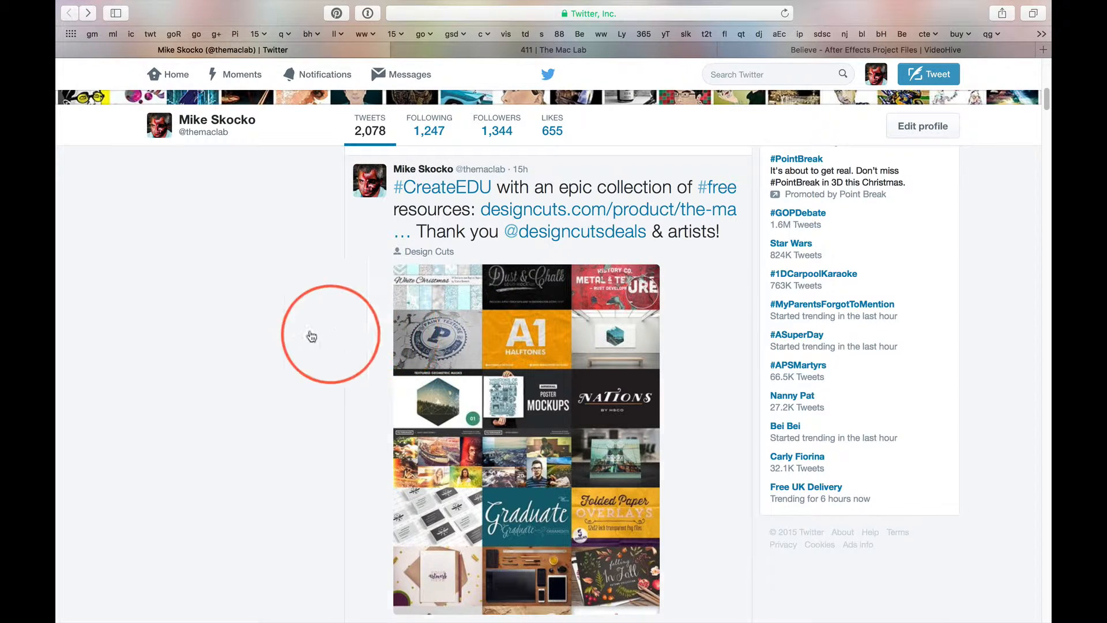
pyautogui.moveTo(309, 335)
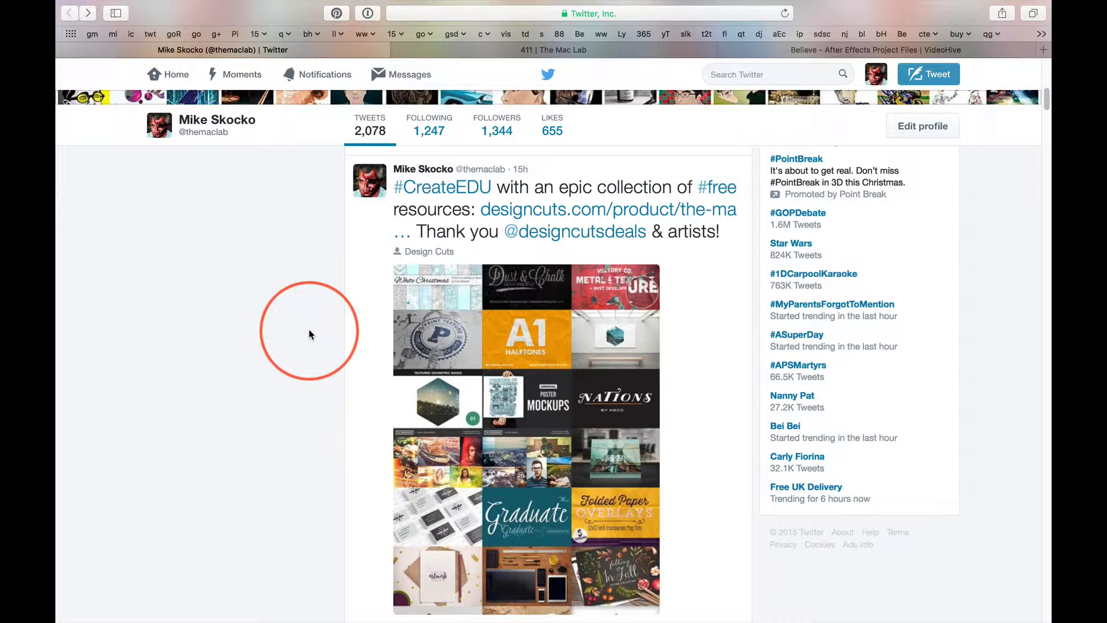
pyautogui.moveTo(395, 351)
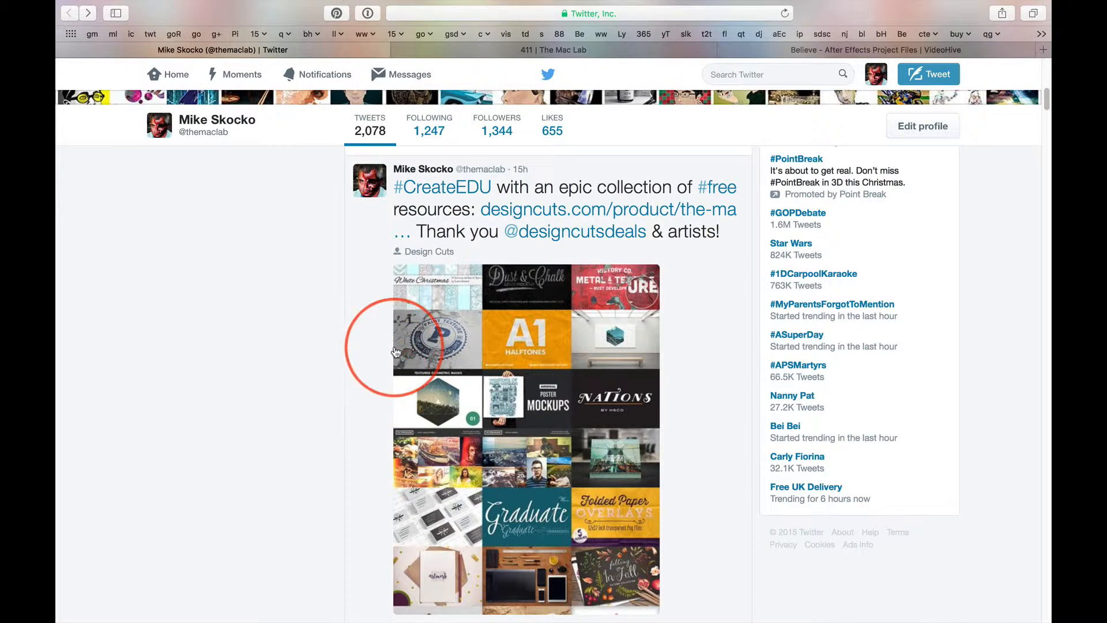
pyautogui.moveTo(466, 334)
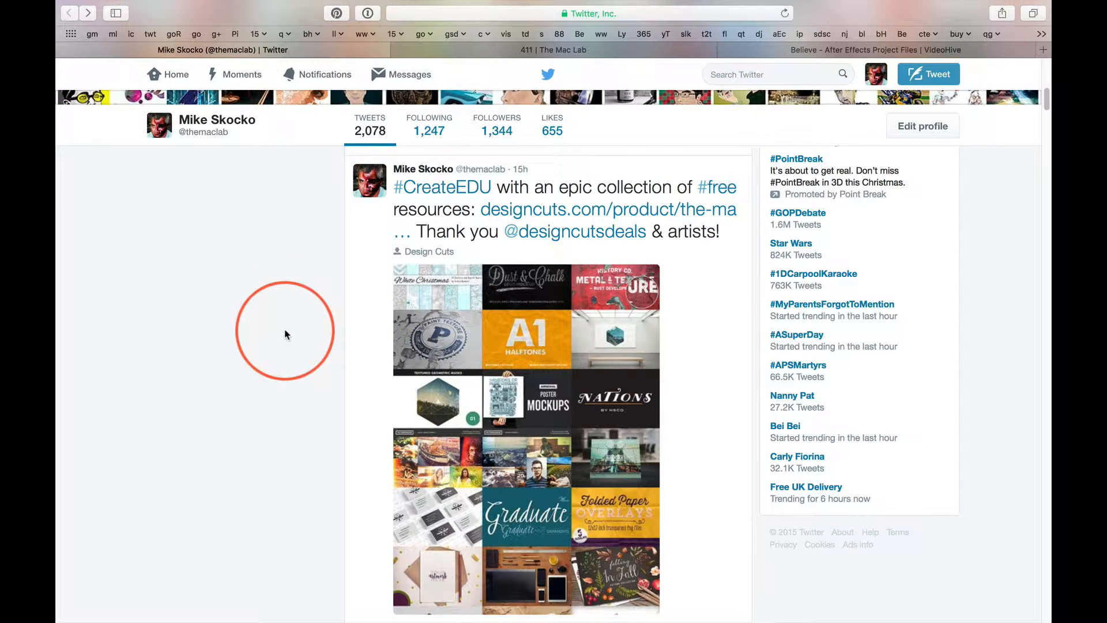
pyautogui.moveTo(284, 292)
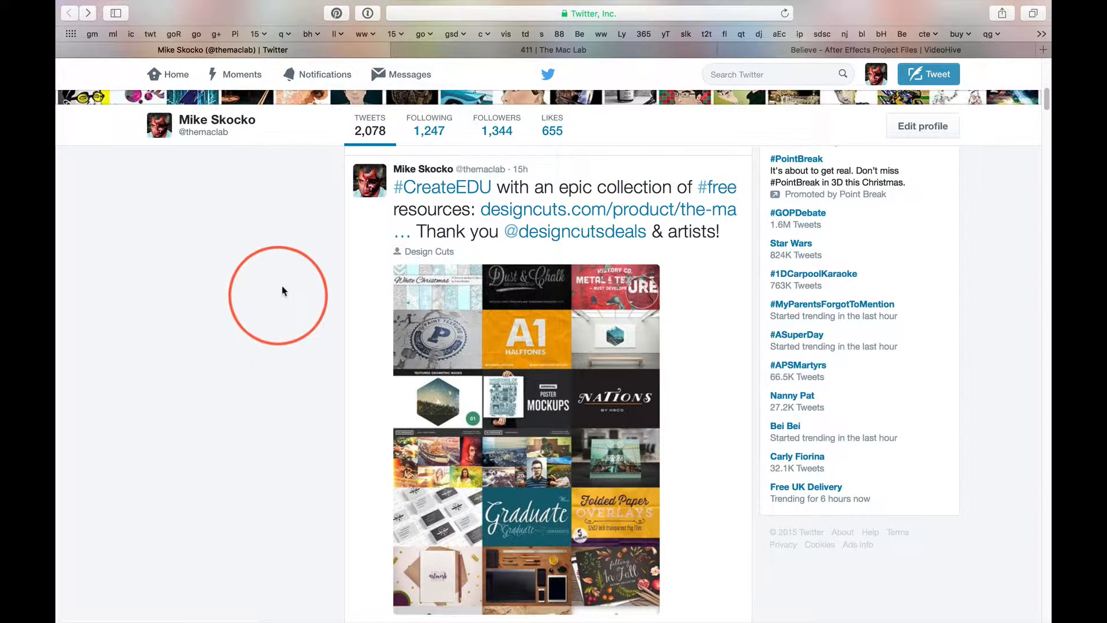
pyautogui.moveTo(543, 210)
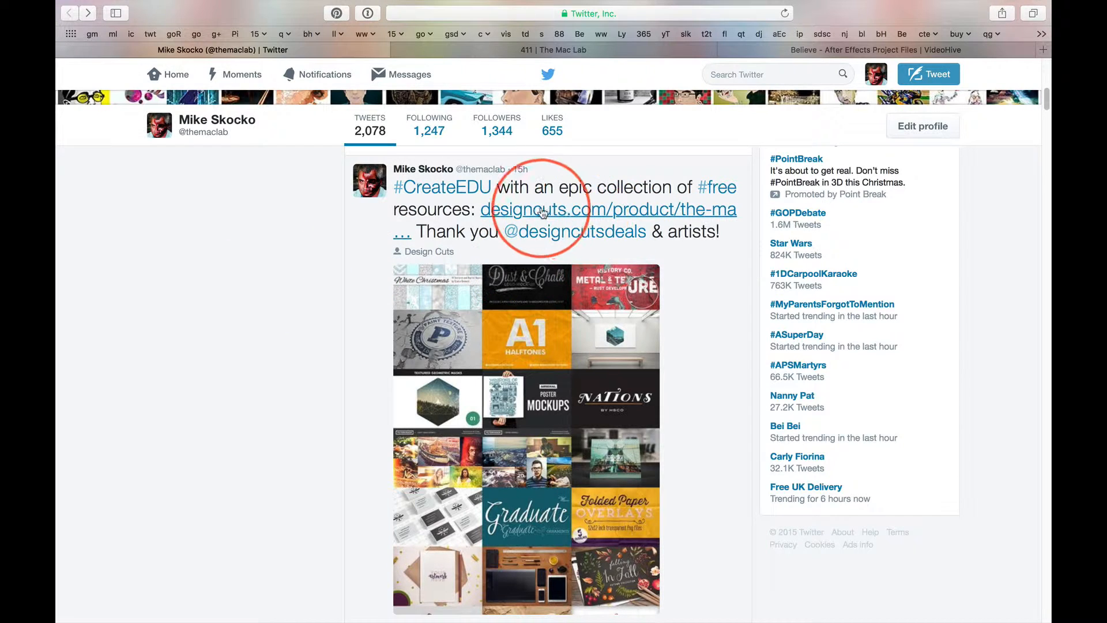
pyautogui.moveTo(683, 216)
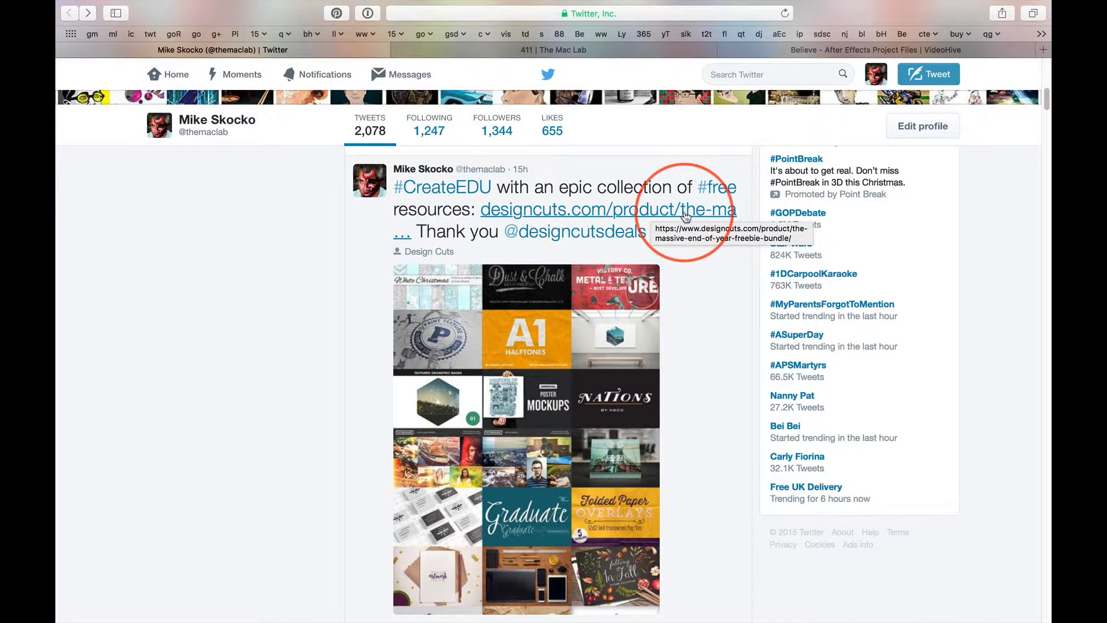
pyautogui.moveTo(528, 211)
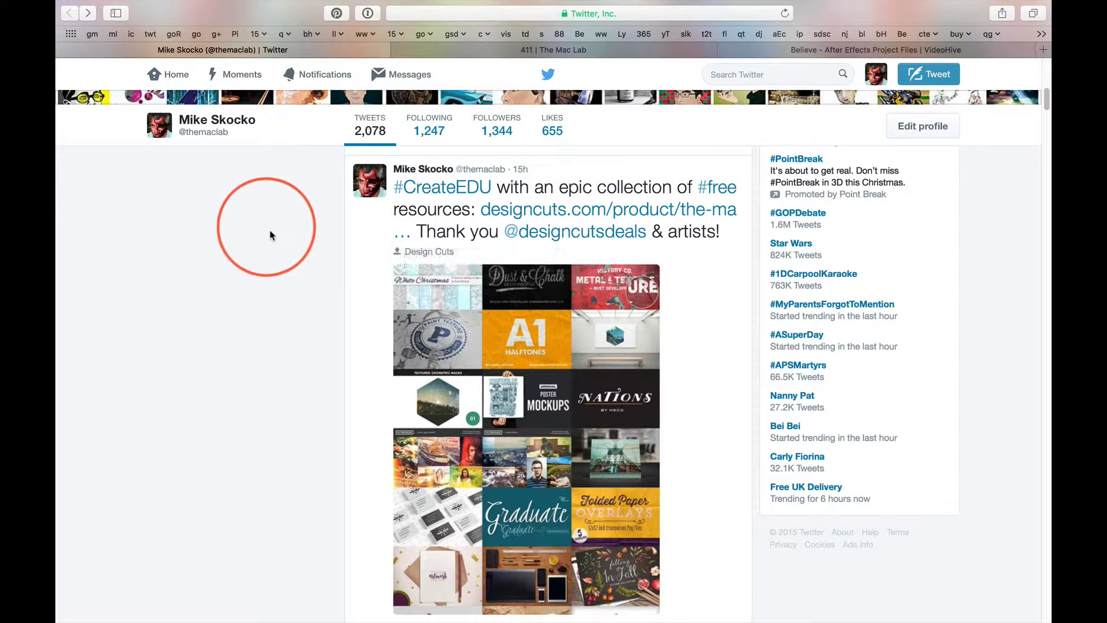
pyautogui.moveTo(250, 317)
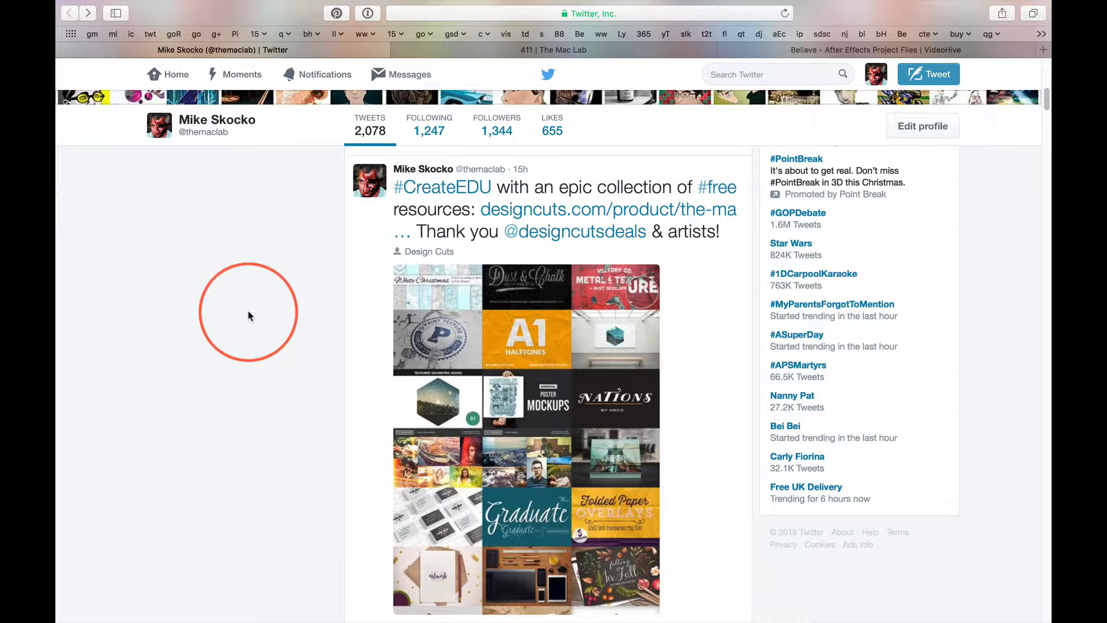
pyautogui.moveTo(286, 259)
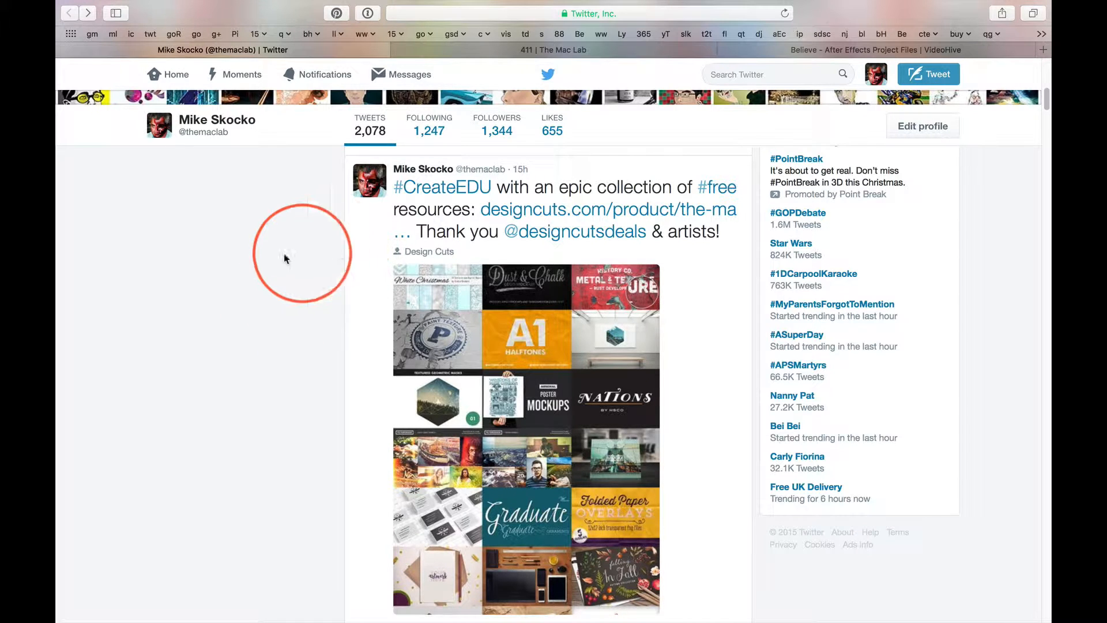
pyautogui.moveTo(260, 257)
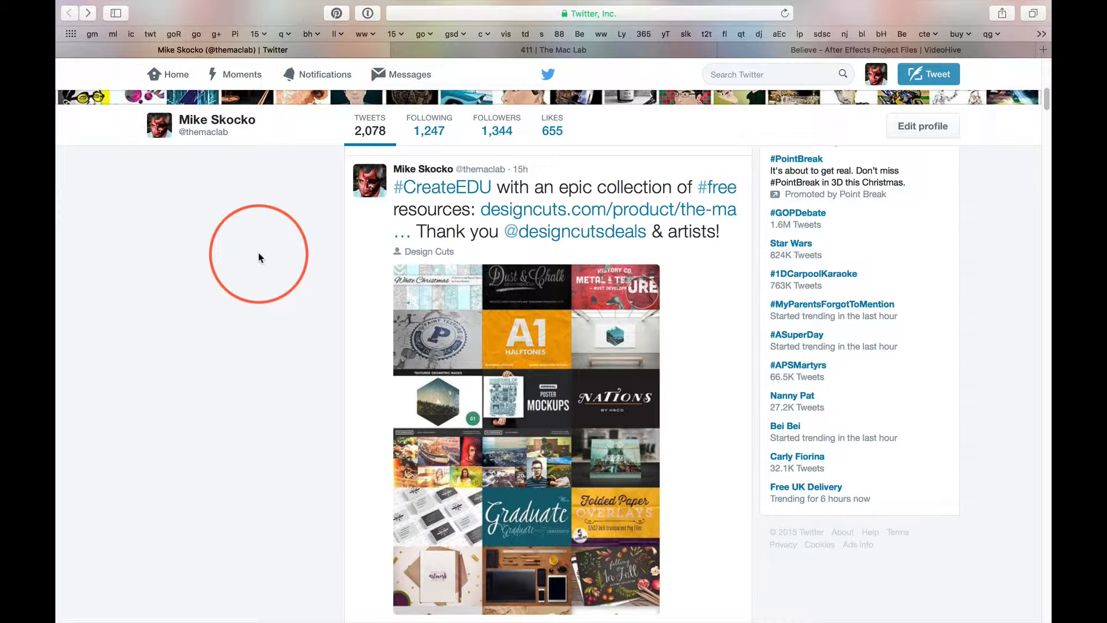
pyautogui.moveTo(315, 418)
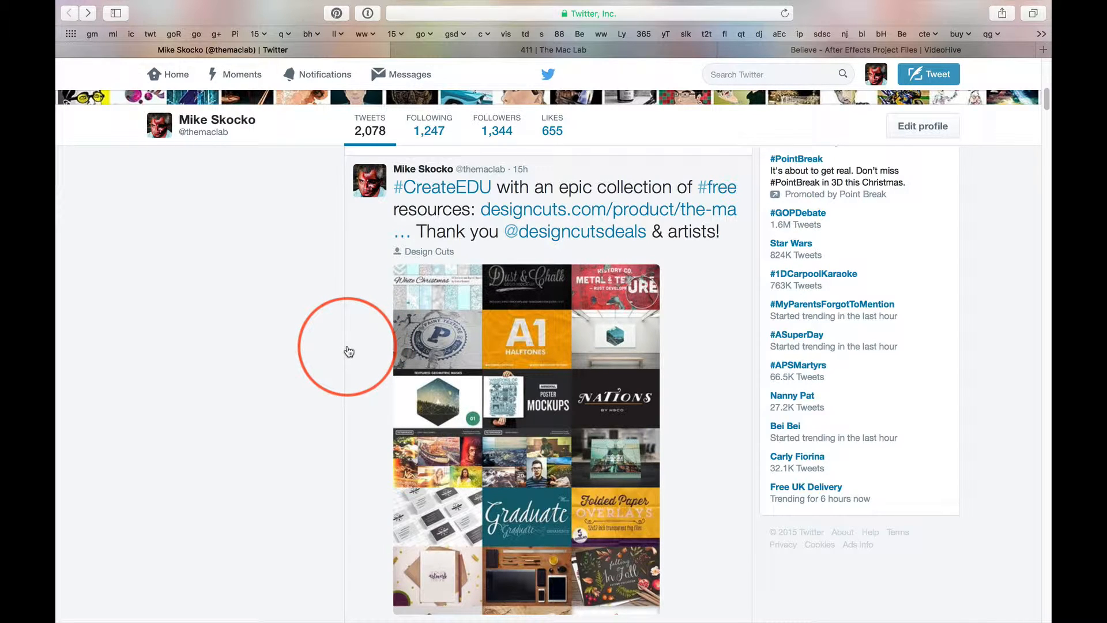
pyautogui.moveTo(320, 309)
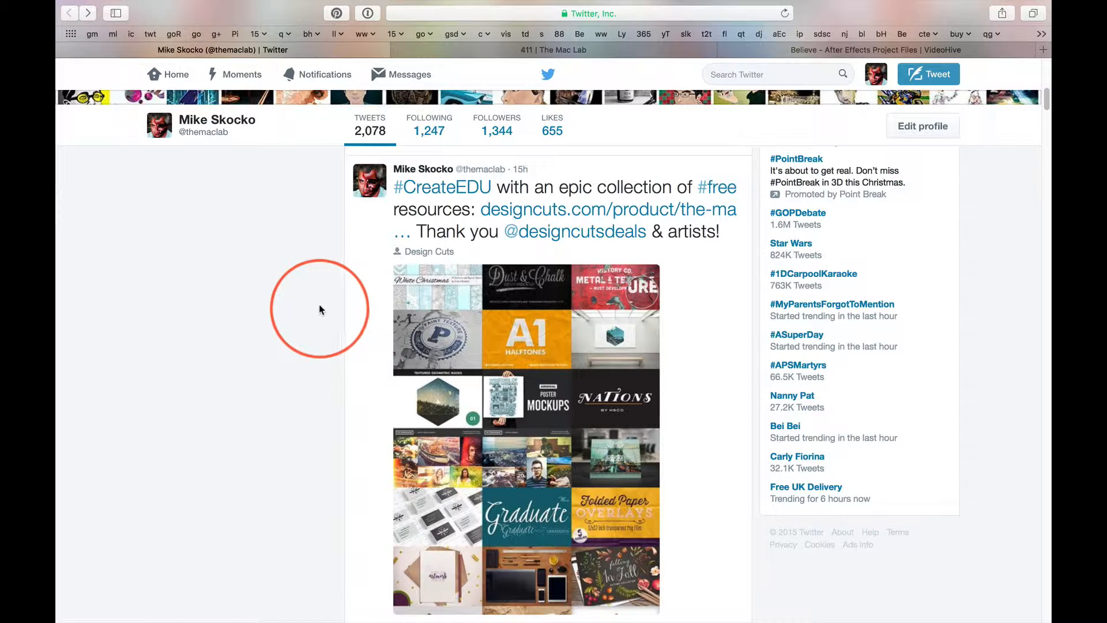
pyautogui.moveTo(219, 339)
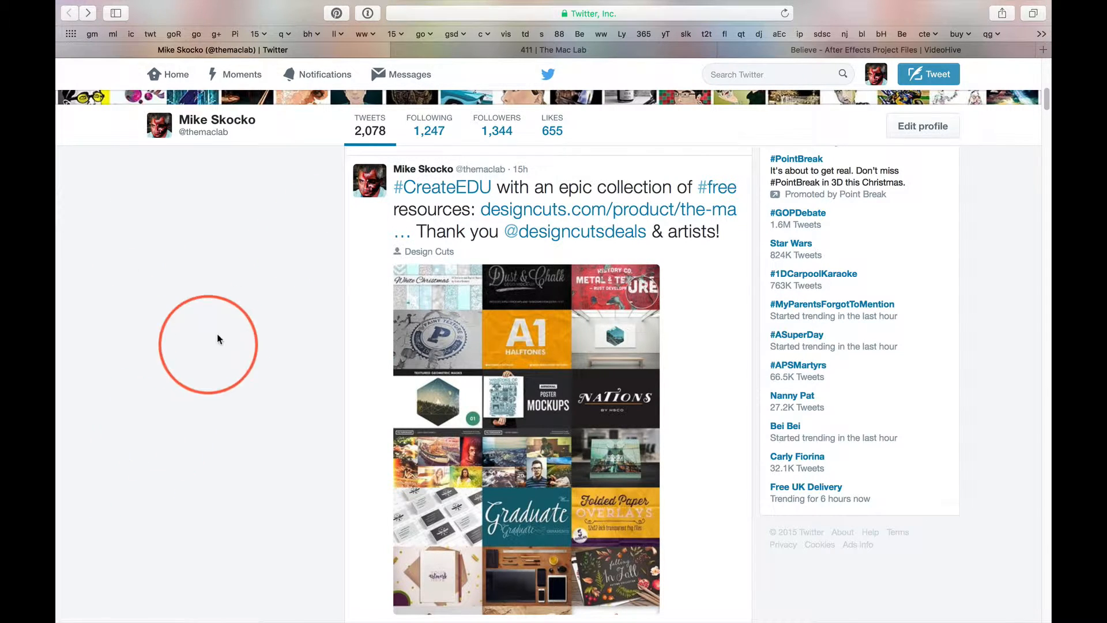
pyautogui.moveTo(321, 252)
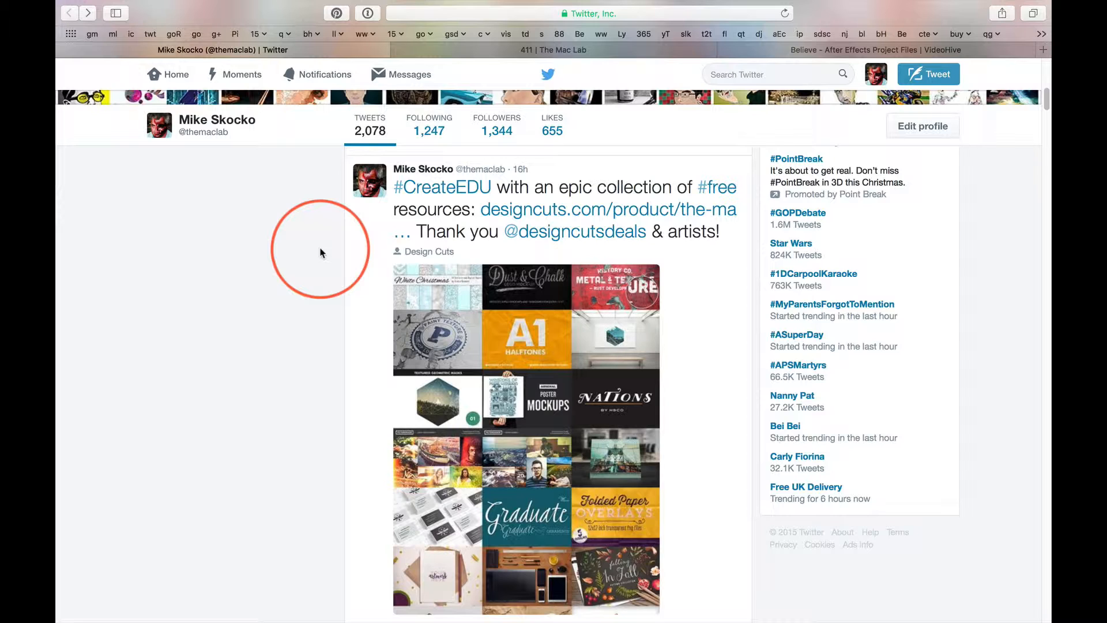
pyautogui.moveTo(338, 250)
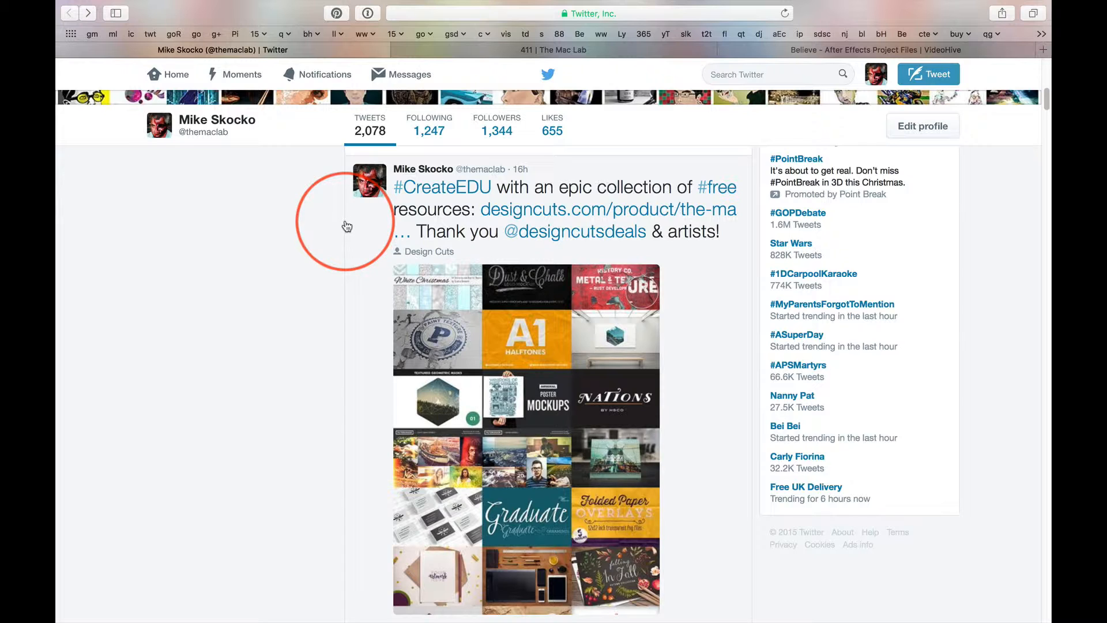
# Scroll up the themaclab profile, then switch to the VideoHive 'Believe' project page.
pyautogui.scroll(3)
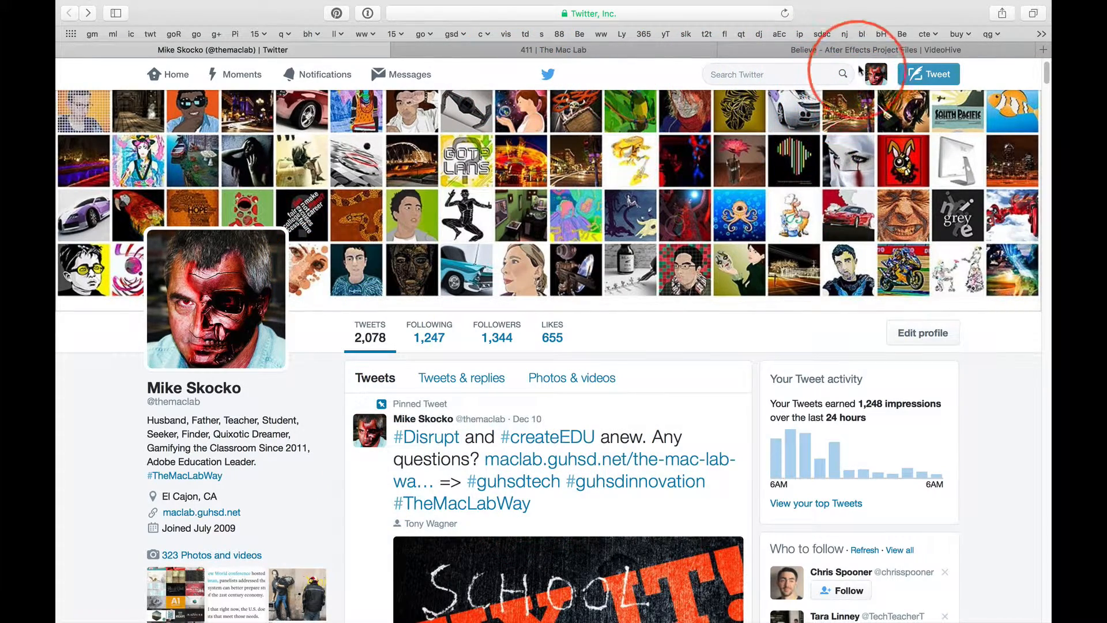
pyautogui.click(853, 50)
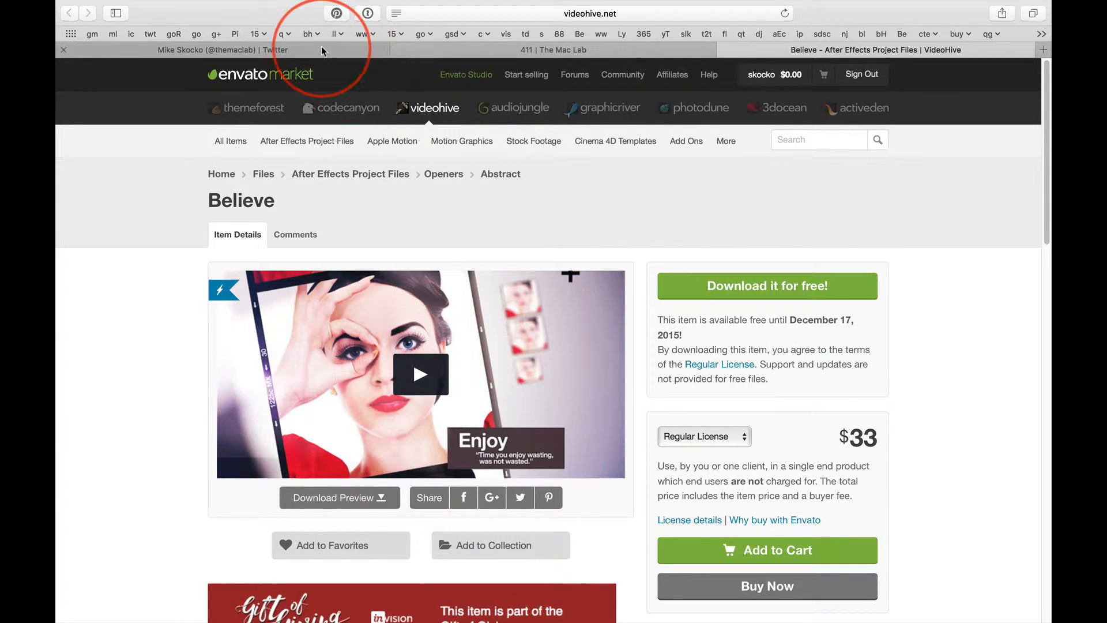
# Return from the VideoHive 'Believe' page to the Twitter profile feed.
pyautogui.click(207, 49)
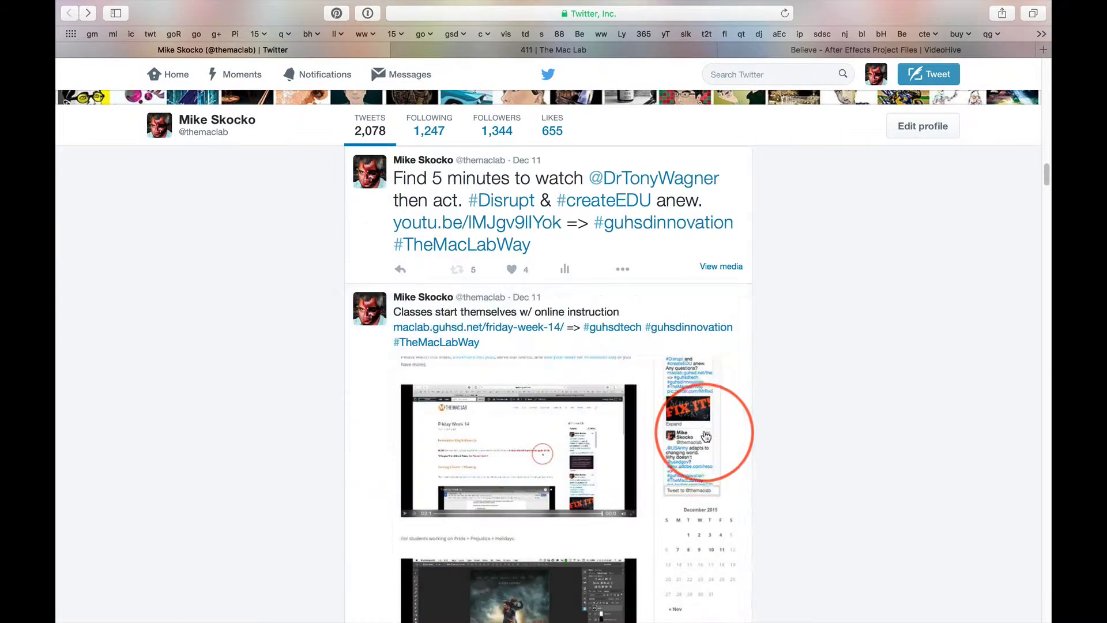
# Scroll past the Butler typeface tweet to the Dec 9 Gift of Giving post.
pyautogui.scroll(-3)
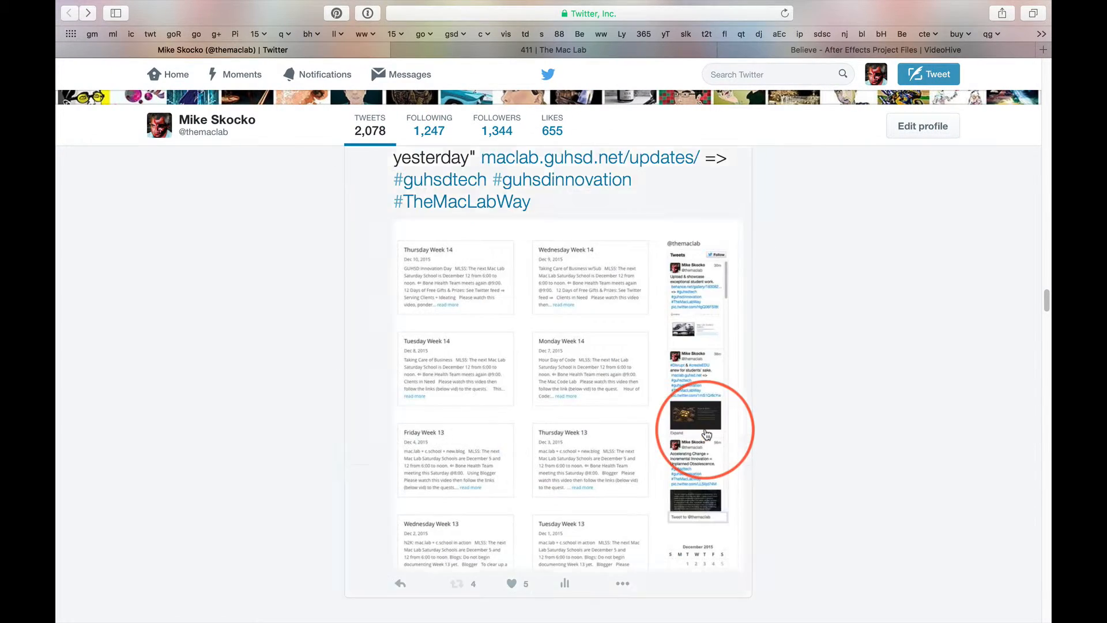
pyautogui.scroll(3)
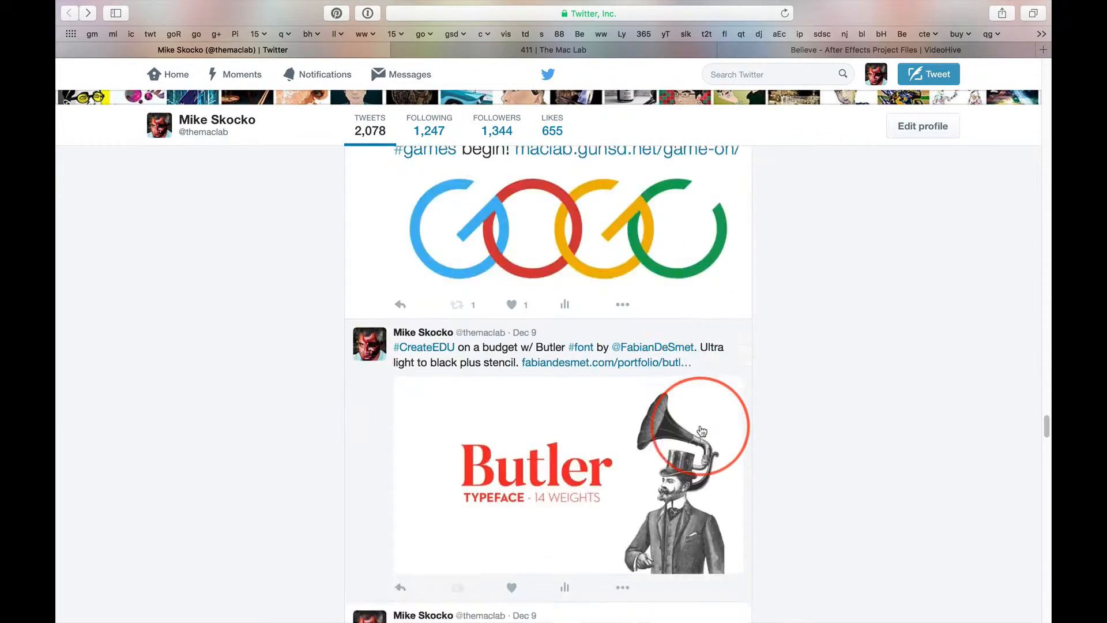
pyautogui.scroll(-3)
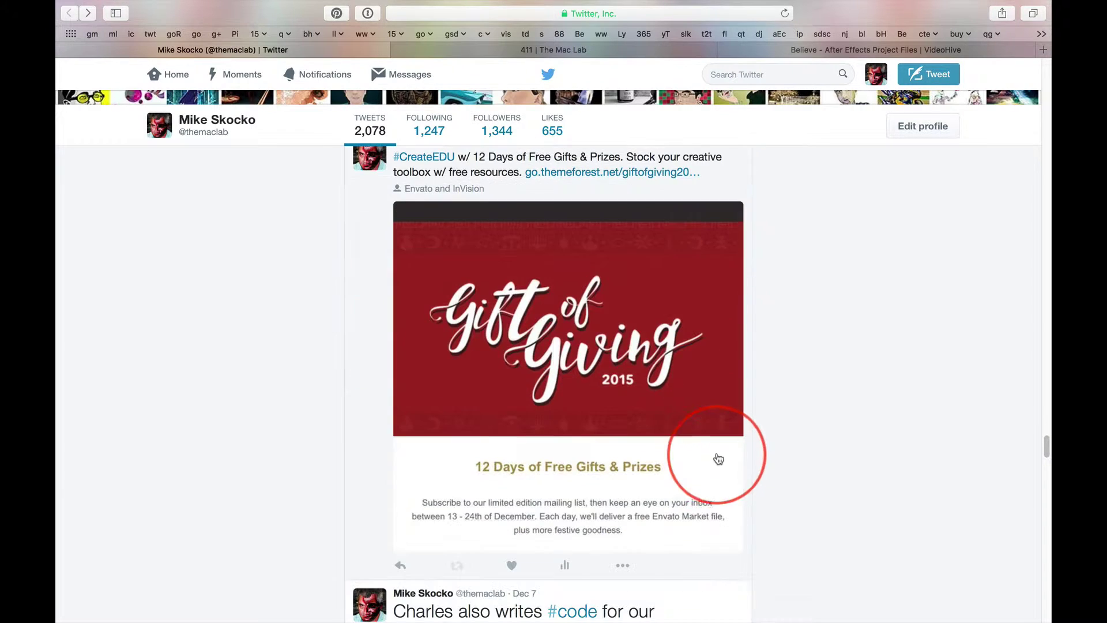
pyautogui.moveTo(542, 384)
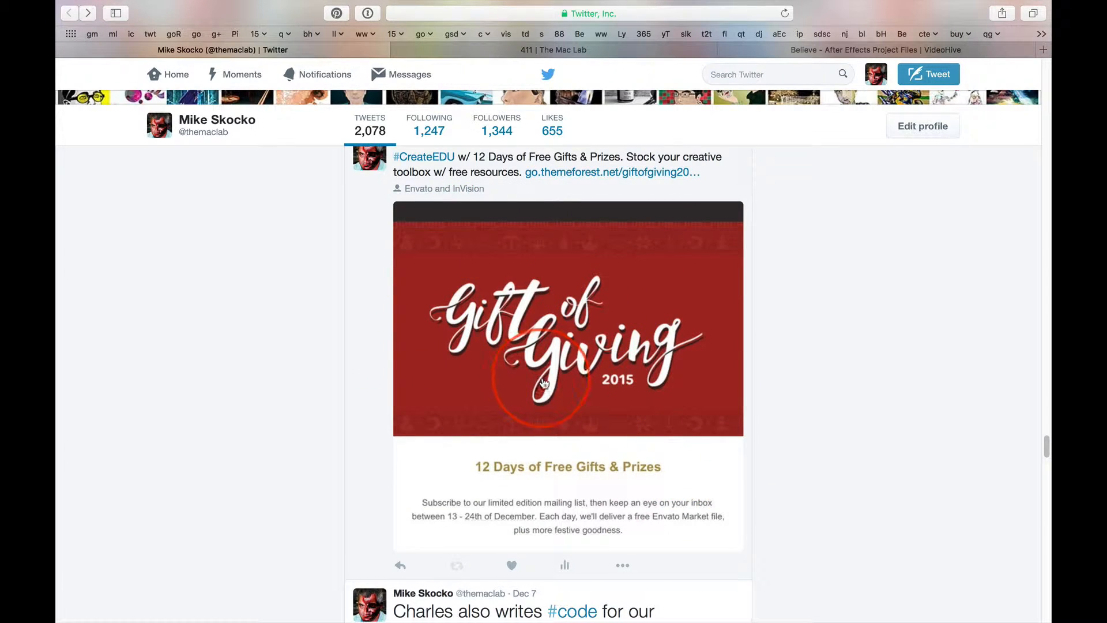
pyautogui.scroll(3)
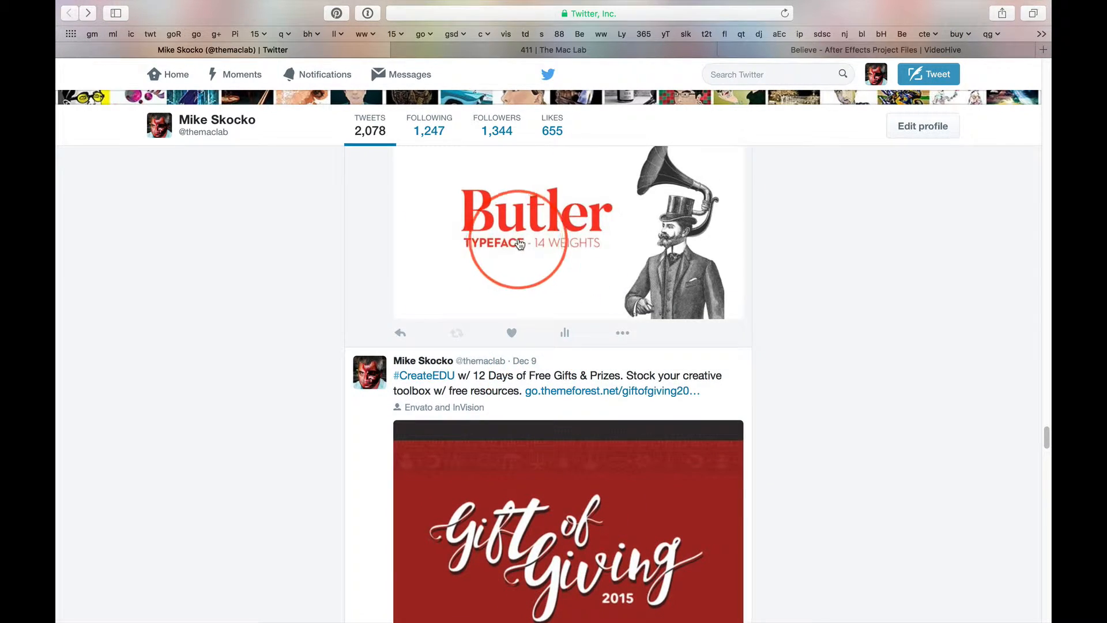
pyautogui.scroll(-3)
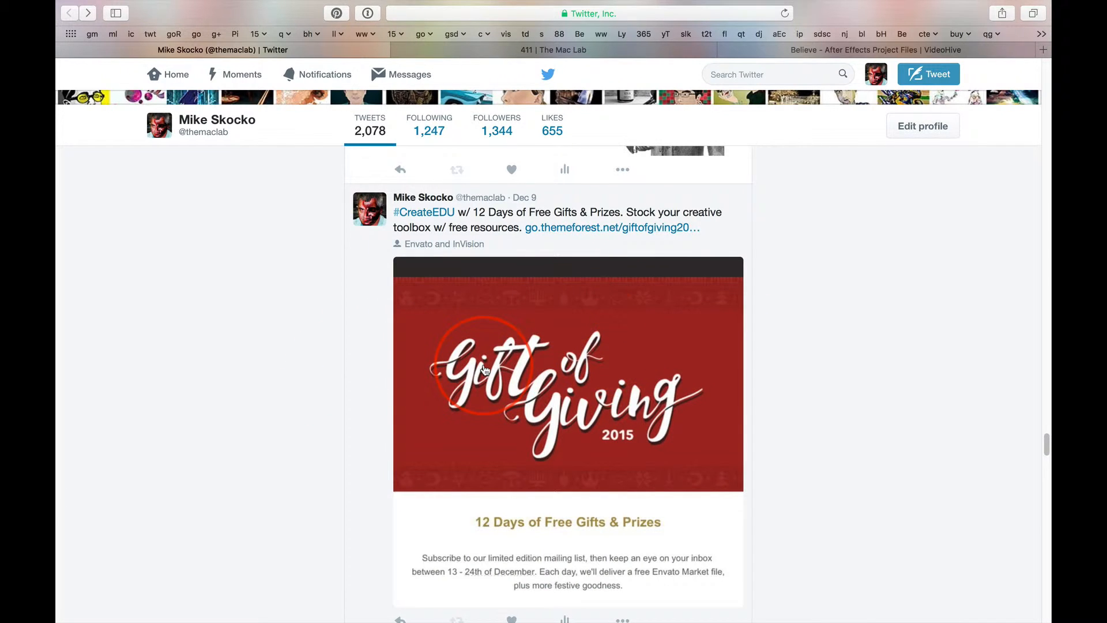
pyautogui.moveTo(579, 378)
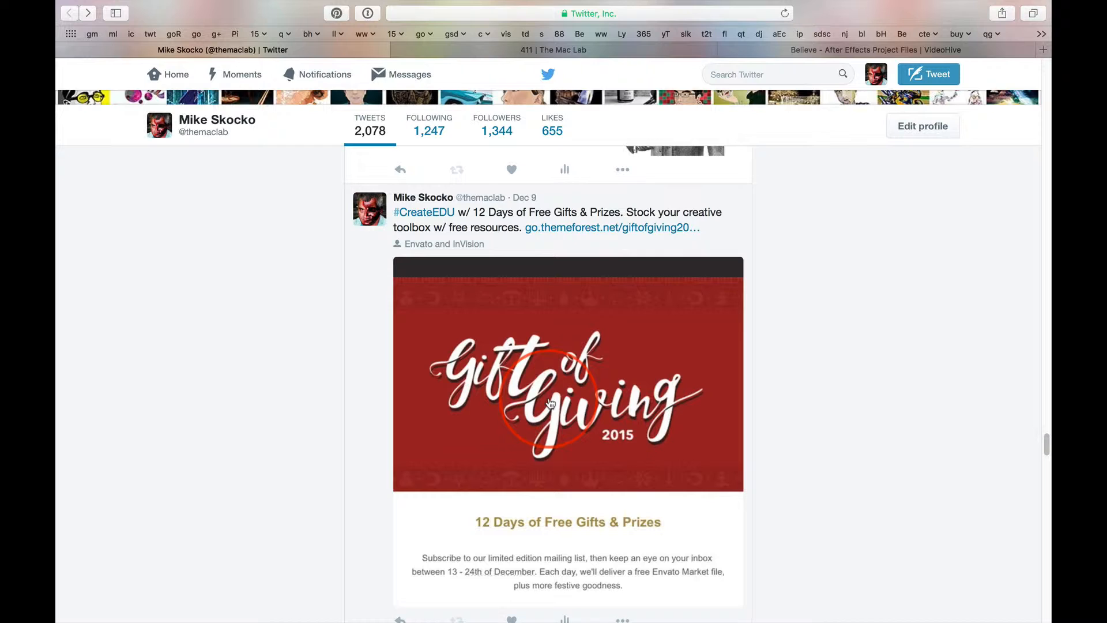
pyautogui.moveTo(276, 370)
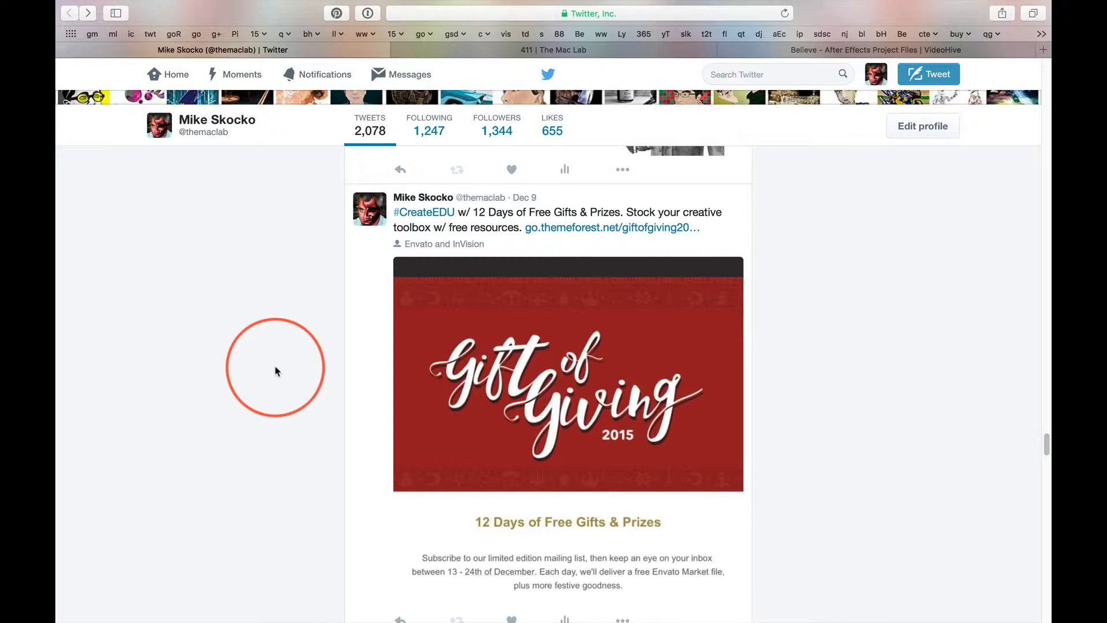
# Scroll up to the header collage, bio and pinned Dec 10 tweet.
pyautogui.scroll(3)
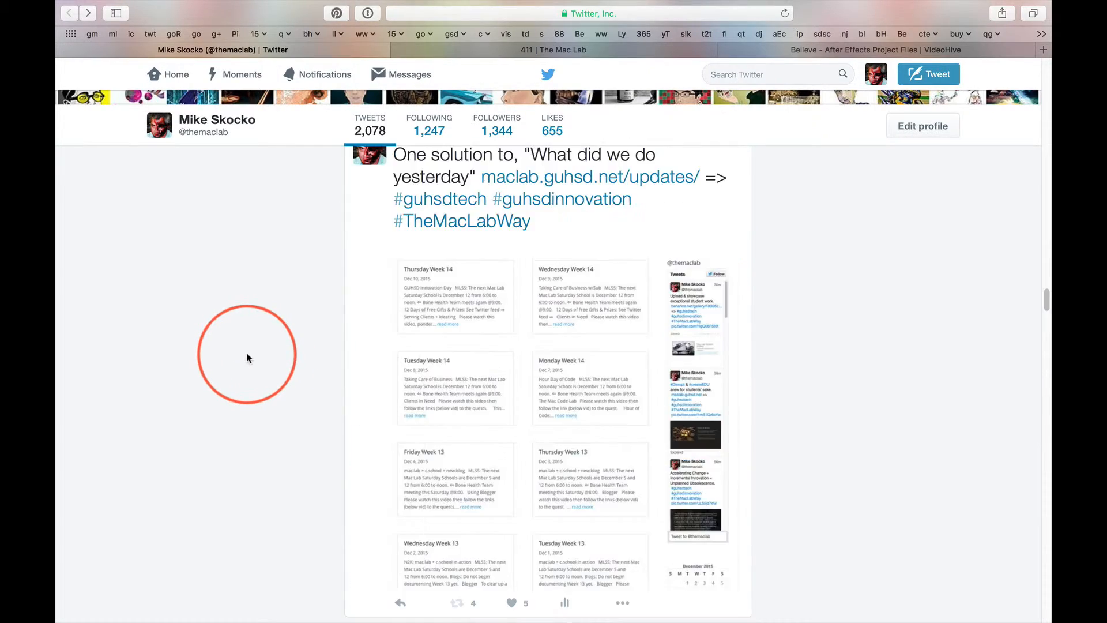
pyautogui.scroll(3)
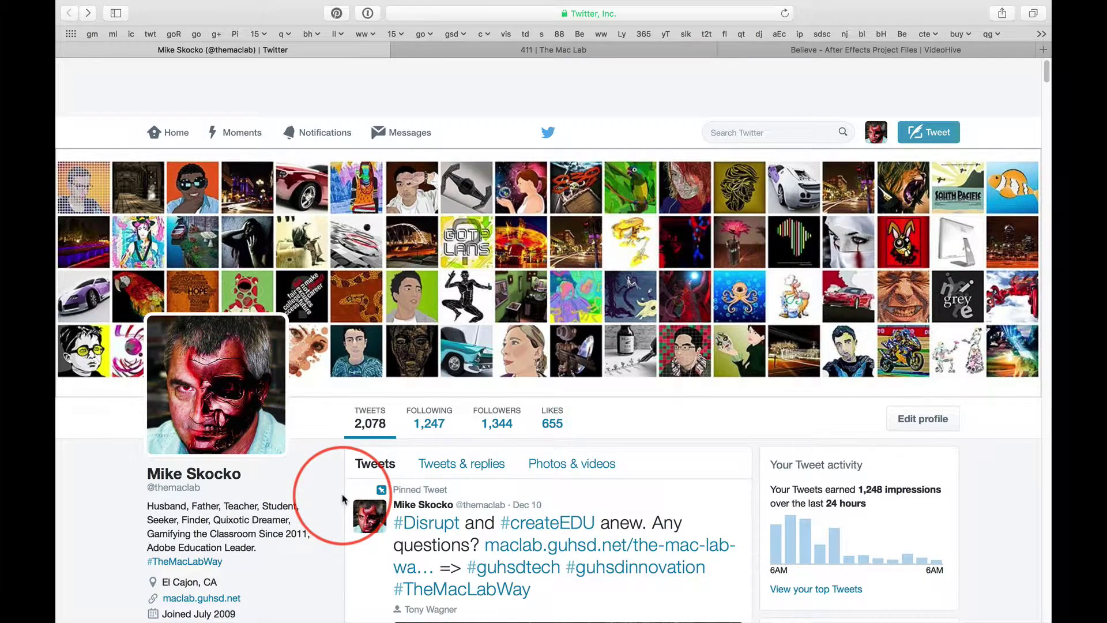
pyautogui.scroll(-3)
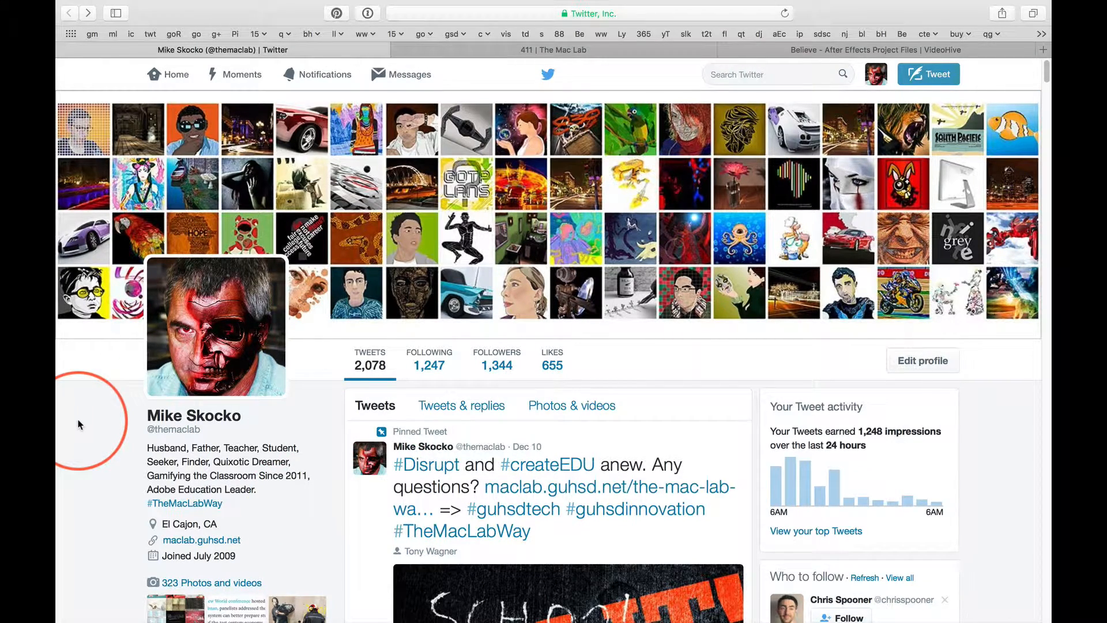
pyautogui.moveTo(572, 50)
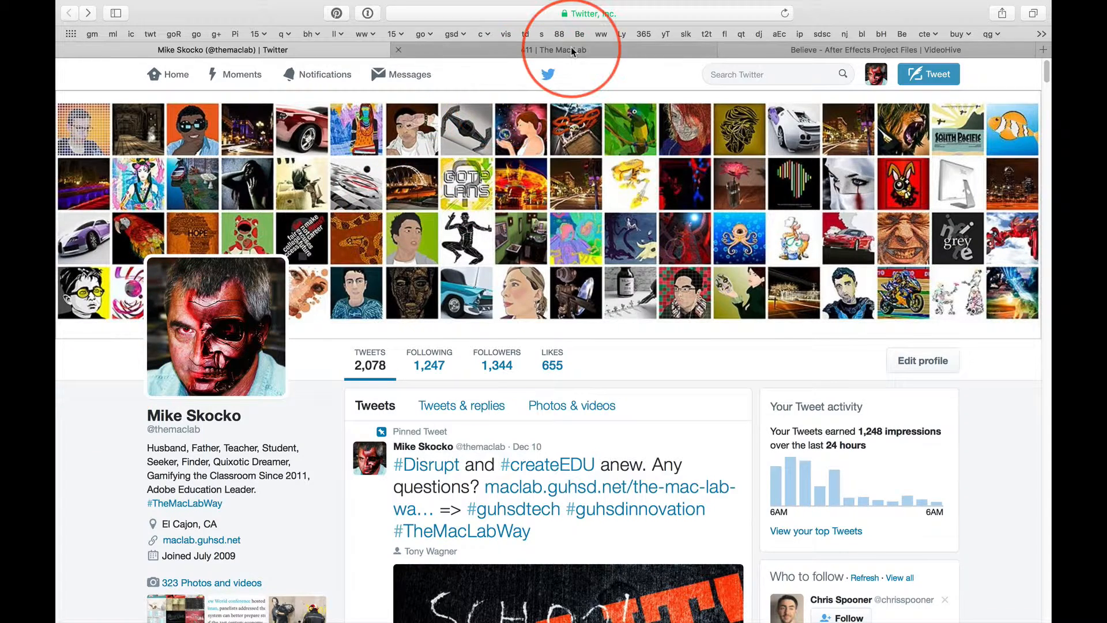
pyautogui.click(560, 49)
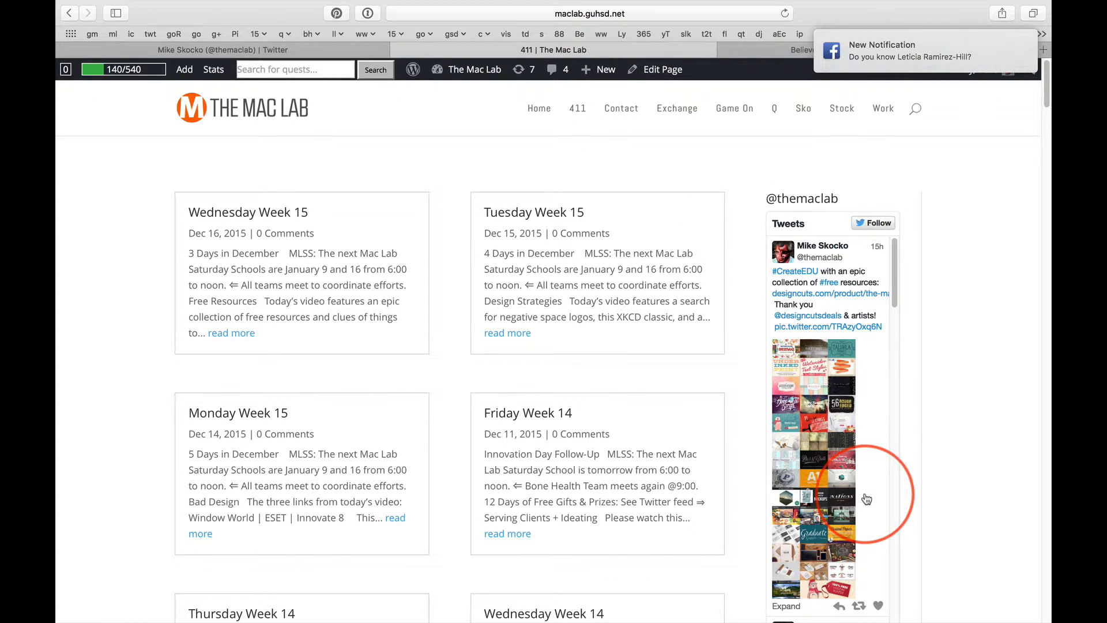
pyautogui.moveTo(814, 353)
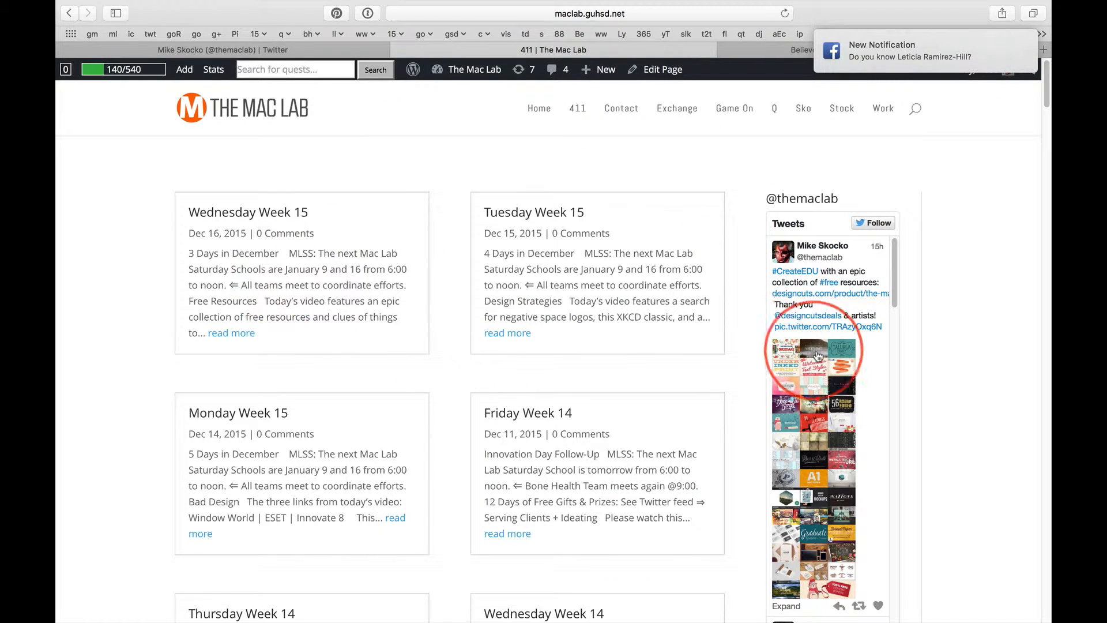
pyautogui.scroll(-3)
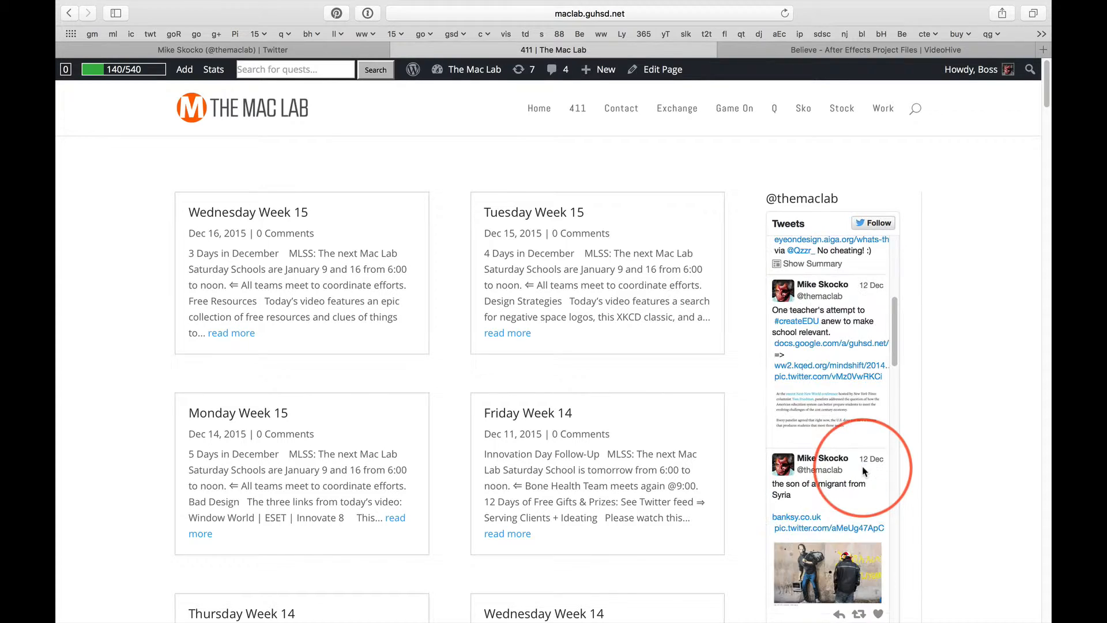
pyautogui.scroll(-3)
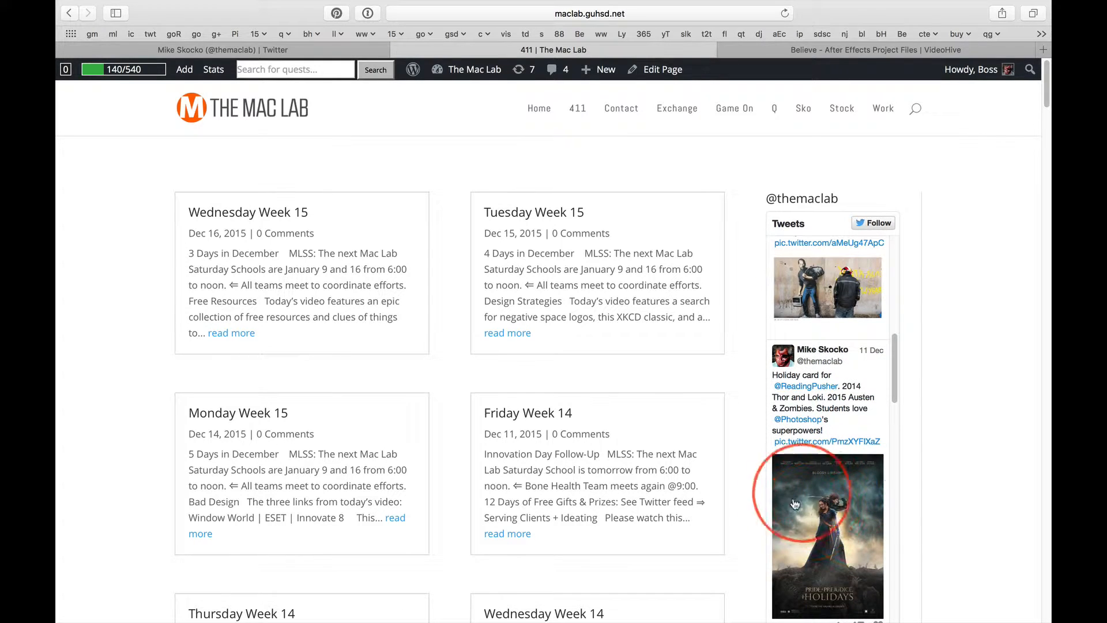
pyautogui.moveTo(98, 345)
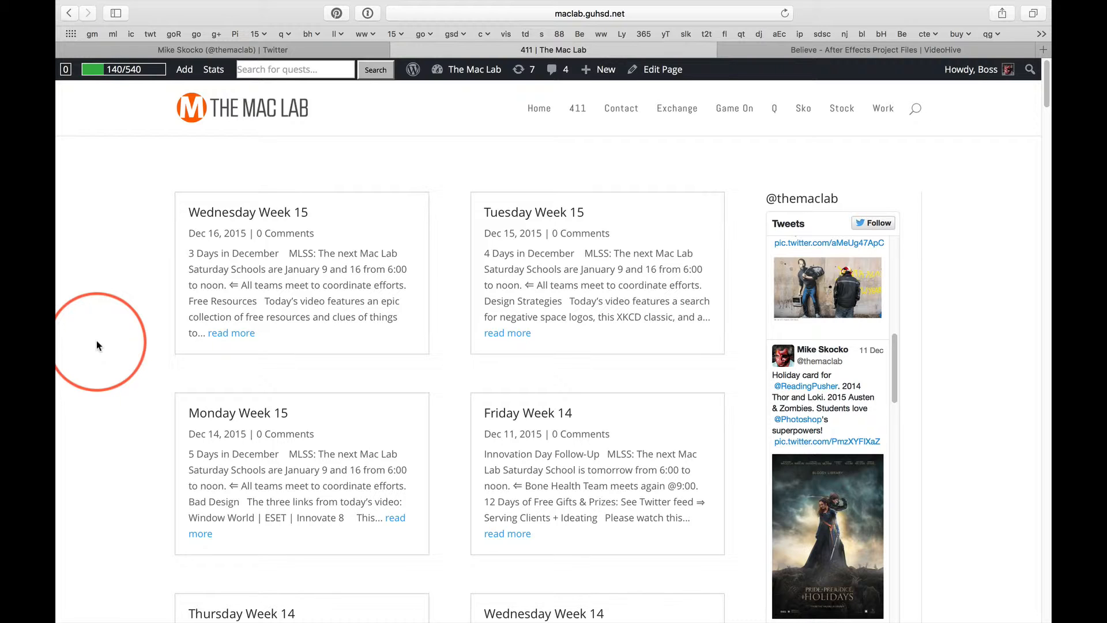
pyautogui.moveTo(133, 385)
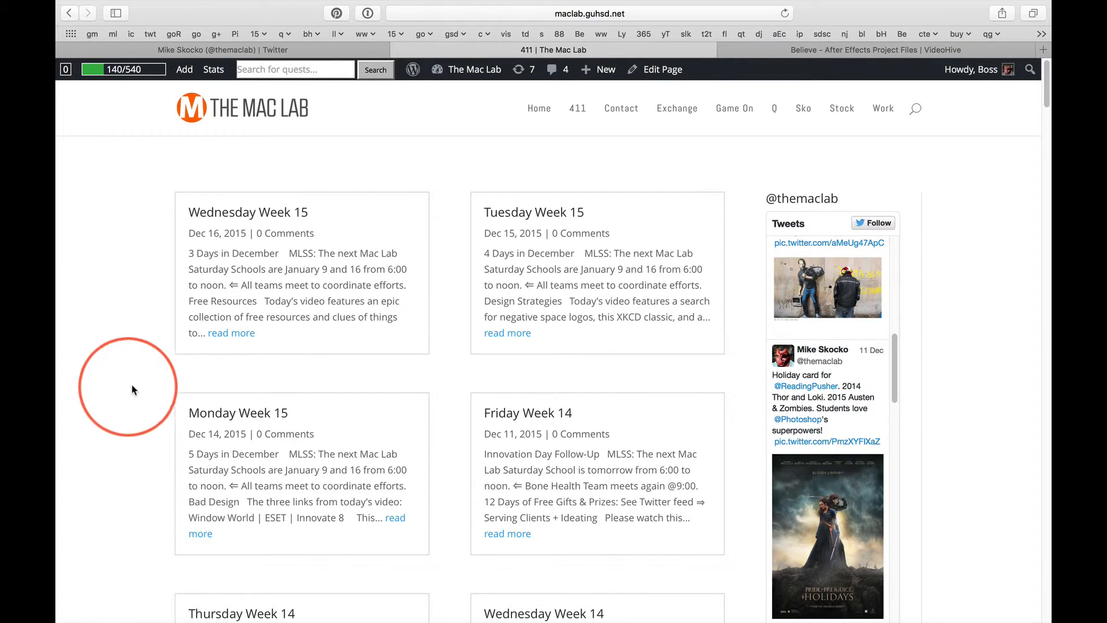
pyautogui.moveTo(158, 358)
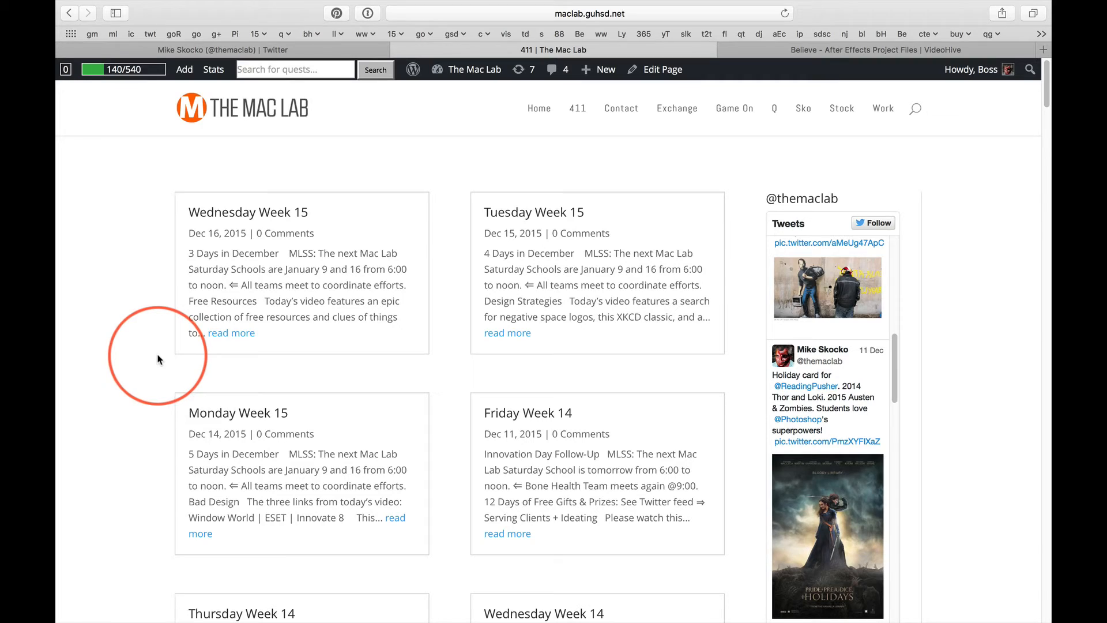